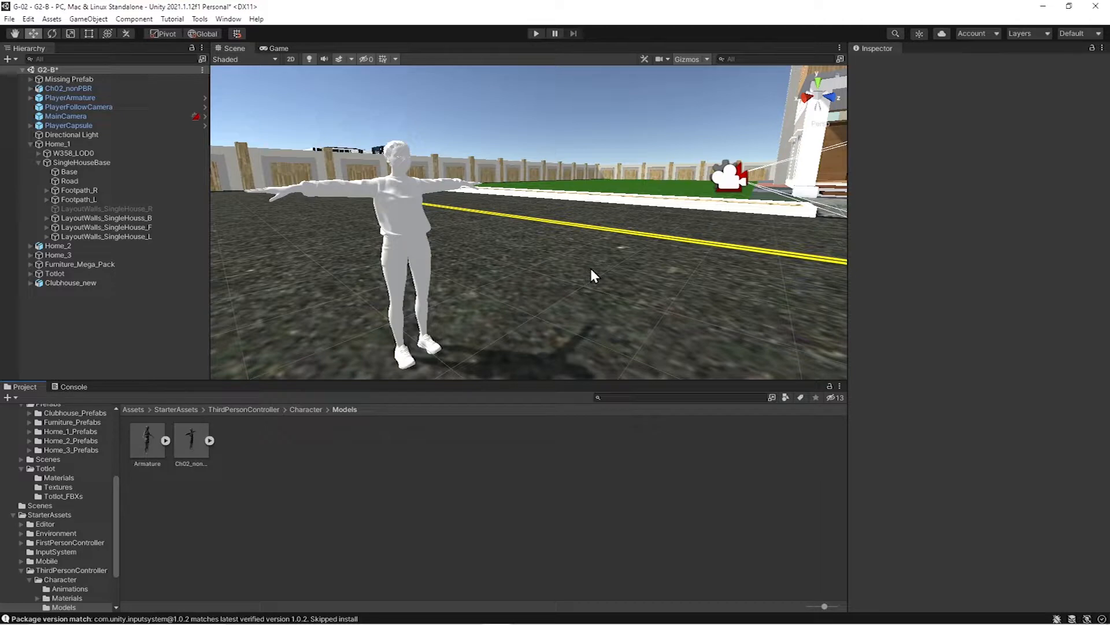
mouse_move(498, 243)
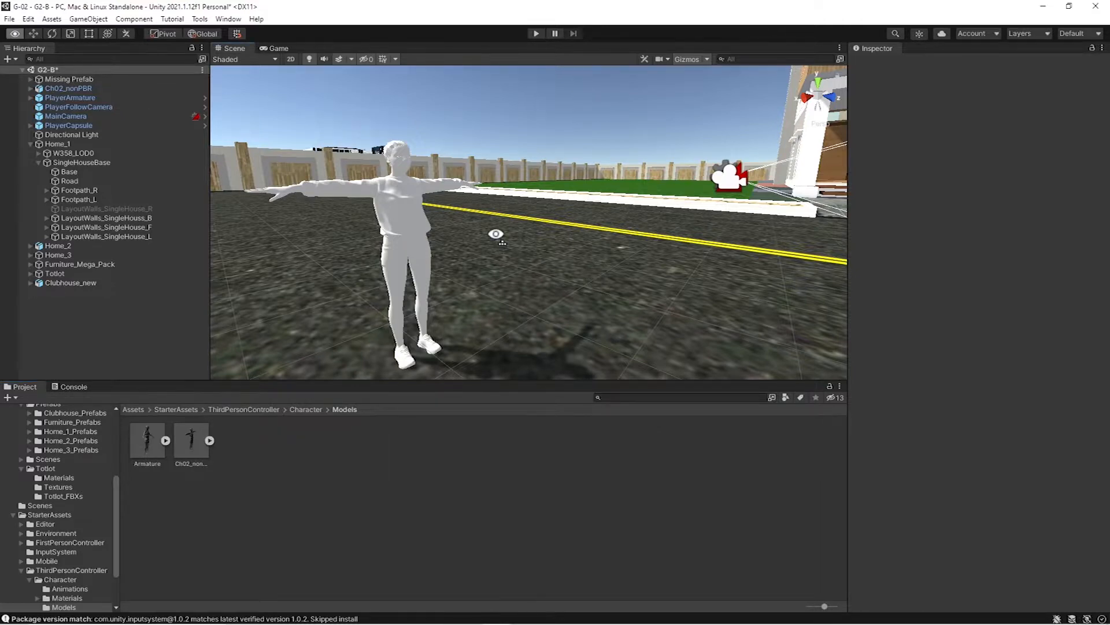
Pan toward the white character and confirm deleting the Ch02_nonPBR model
left_click_drag(496, 233, 432, 216)
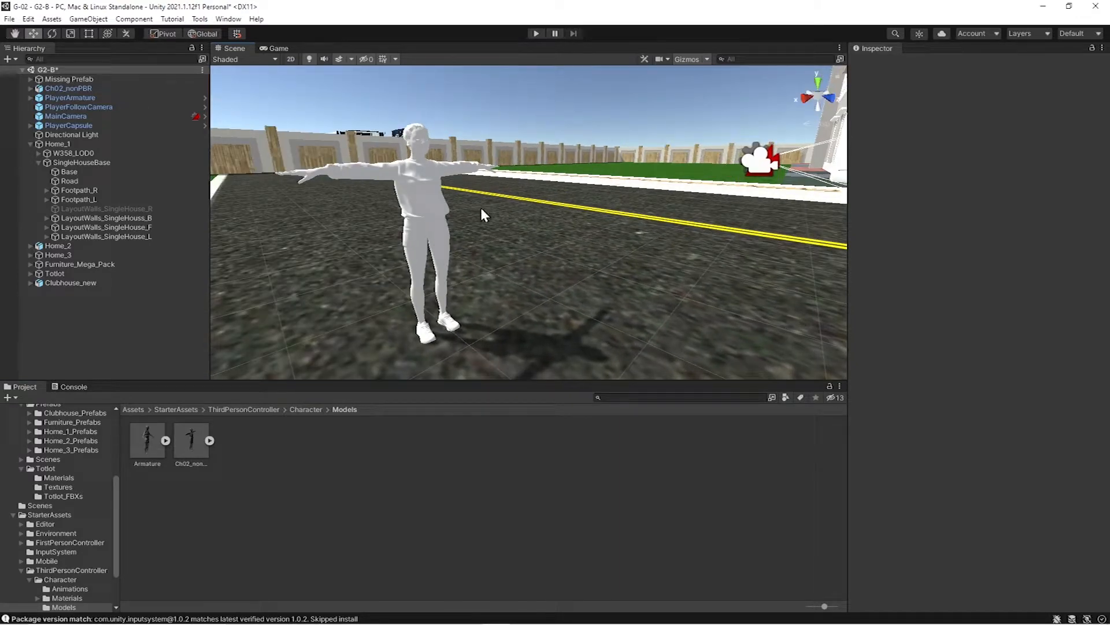
mouse_move(410, 191)
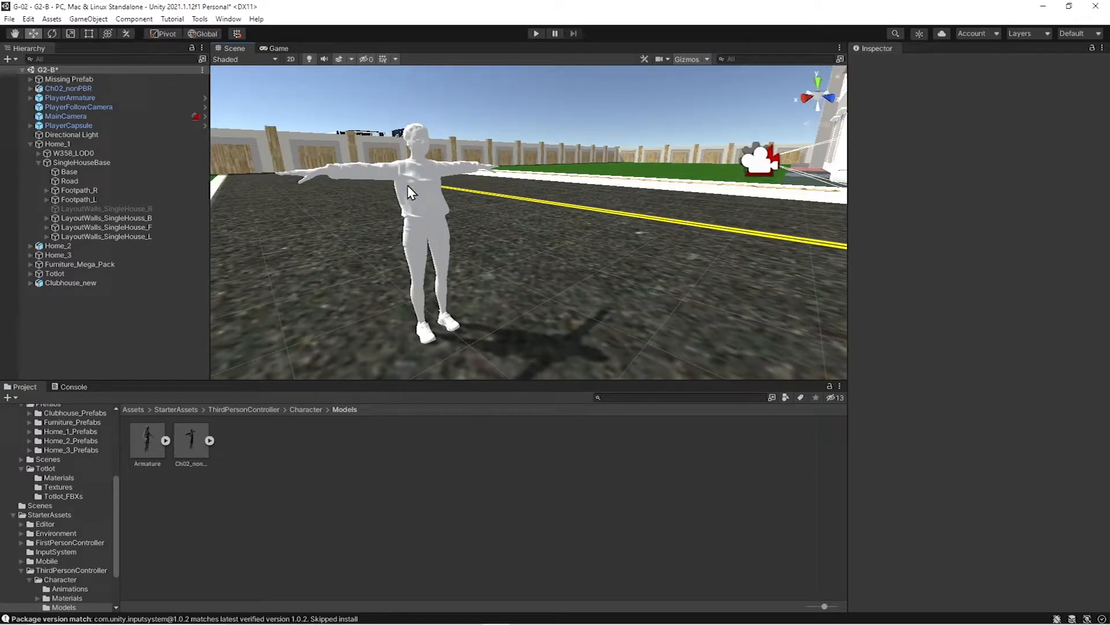
mouse_move(340, 545)
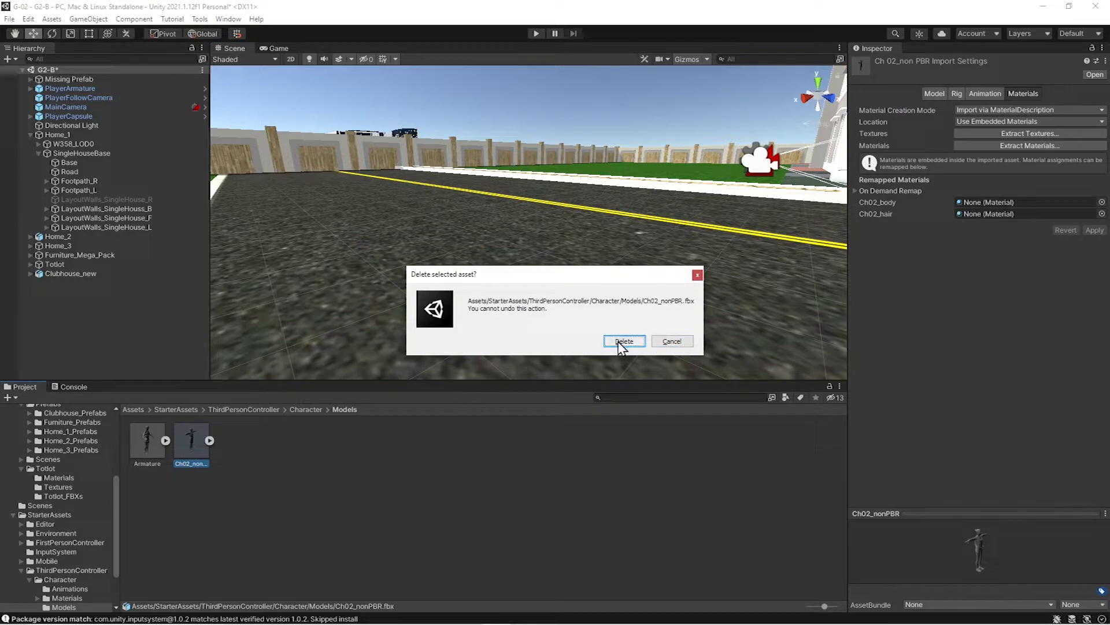
left_click(624, 340)
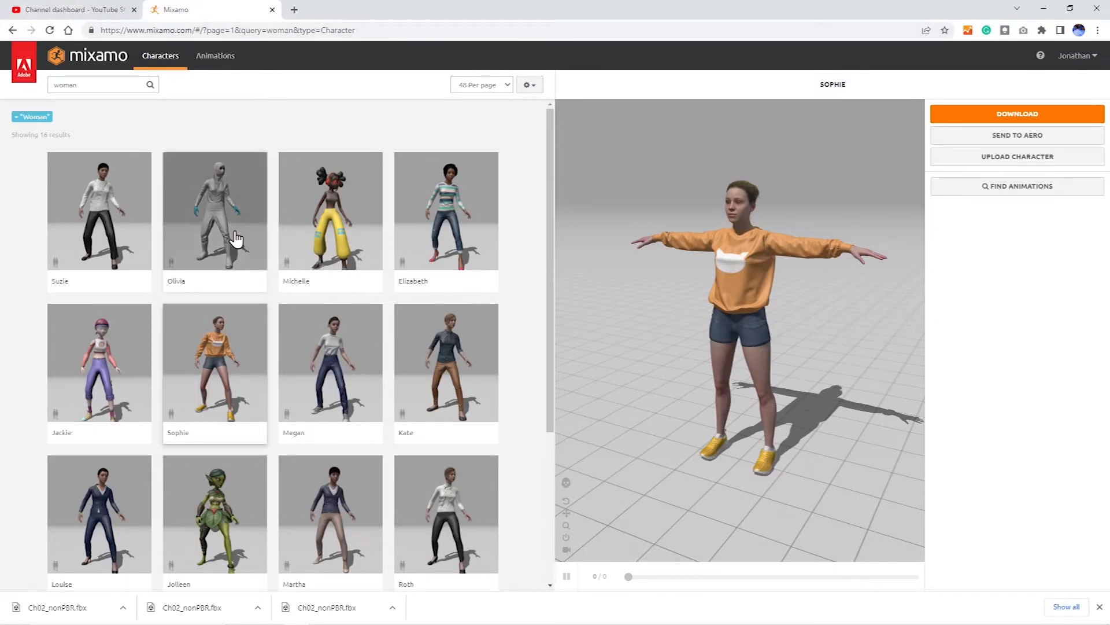
Preview Olivia, Michelle and Kate, then return to Sophie
left_click(215, 210)
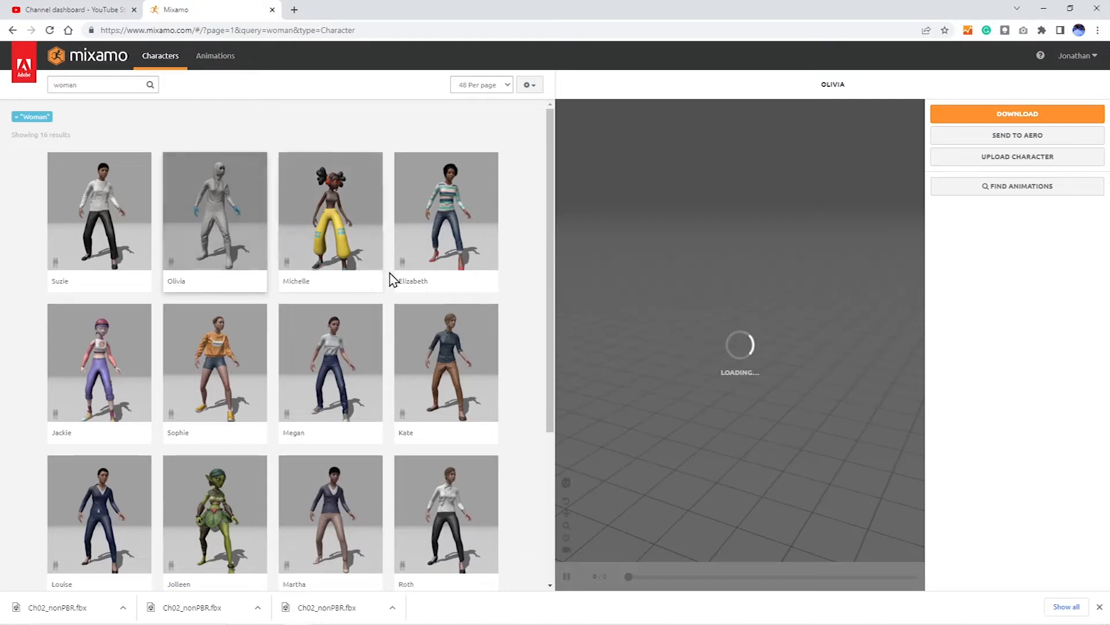
left_click(330, 211)
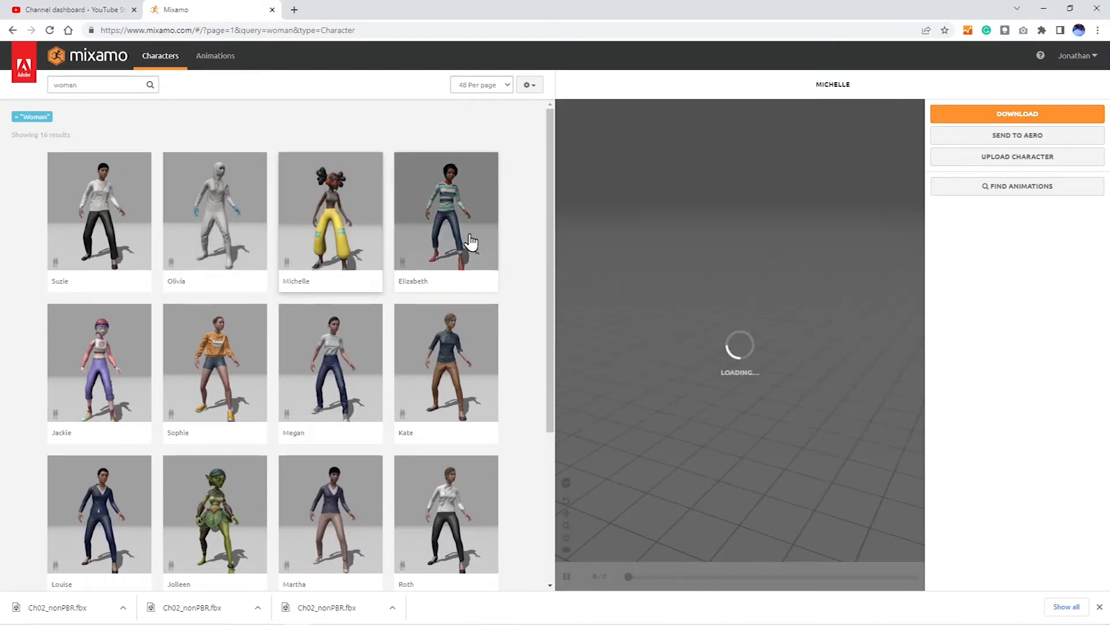
left_click(446, 361)
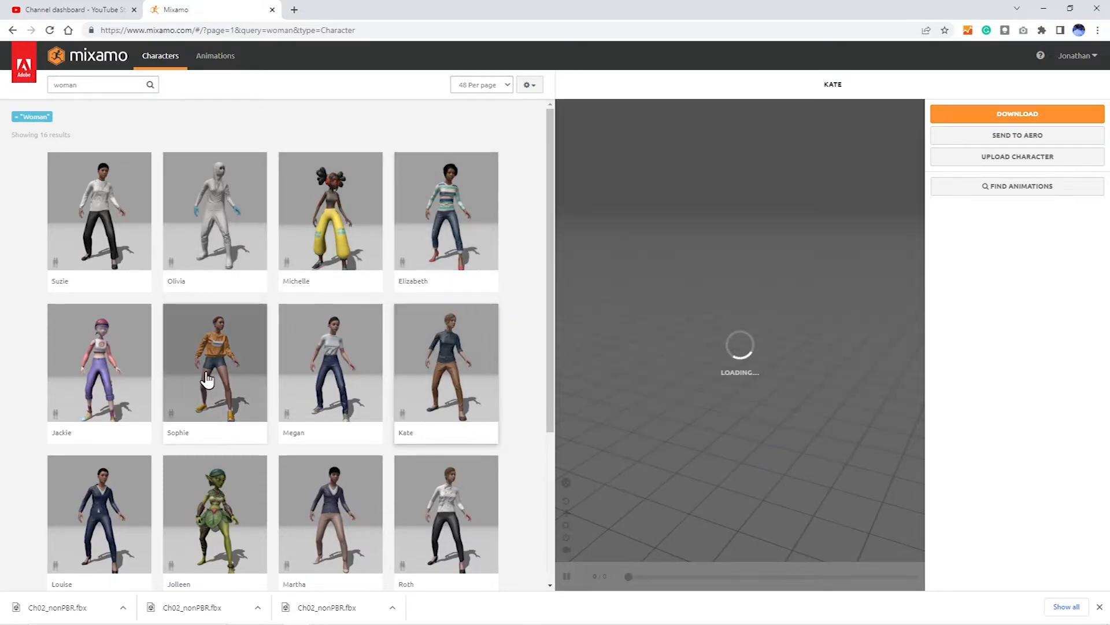
left_click(214, 361)
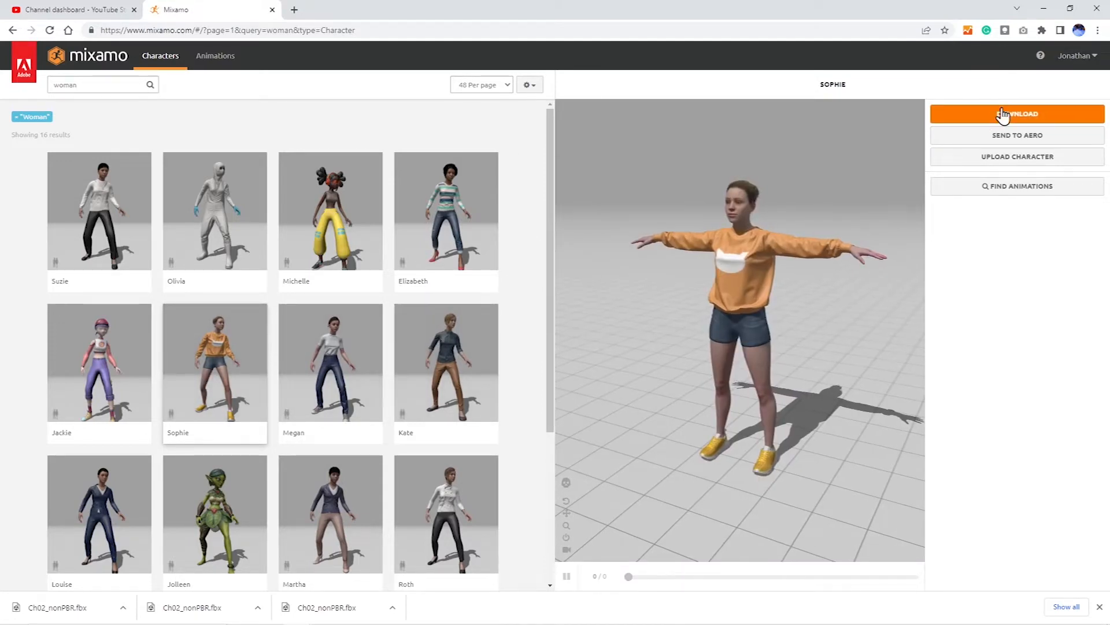
Download Sophie in FBX for Unity (.fbx) format with T-pose
left_click(1016, 114)
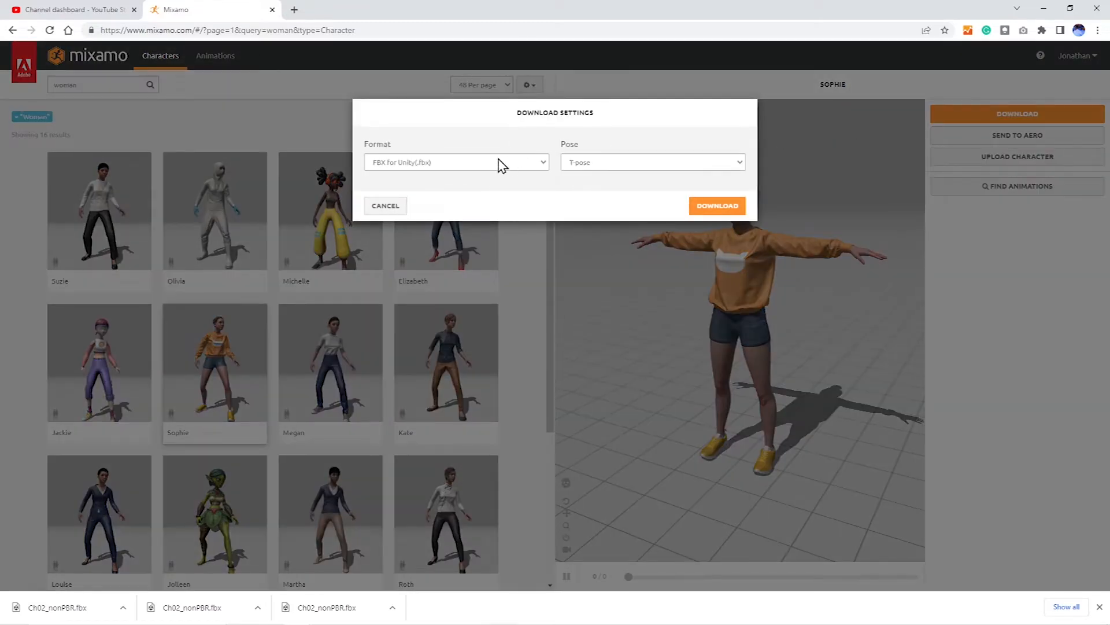
left_click(457, 162)
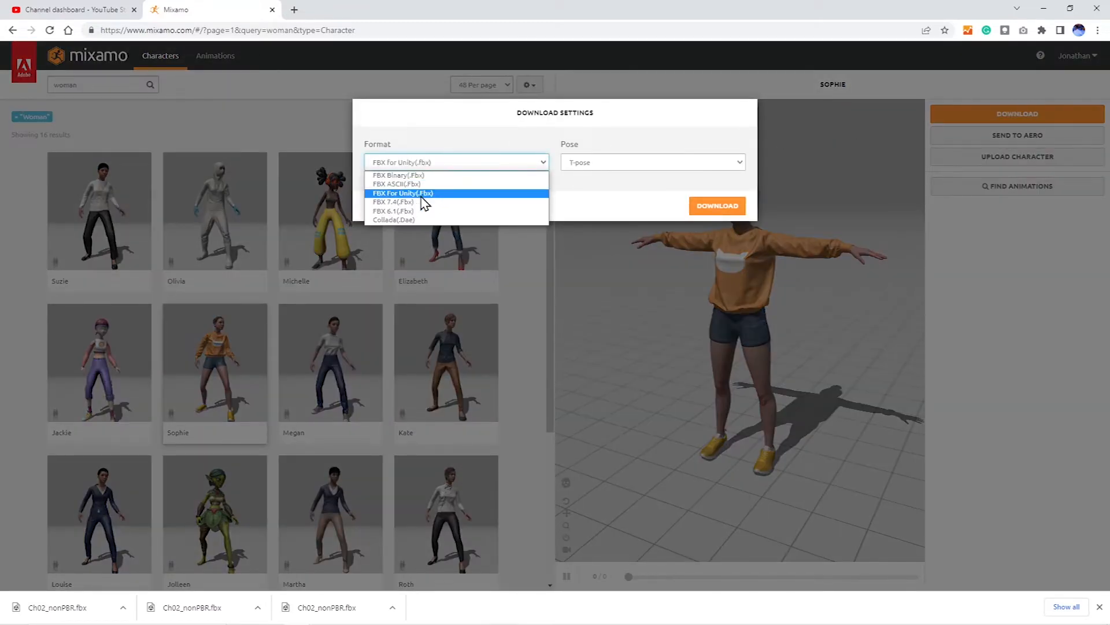
left_click(402, 193)
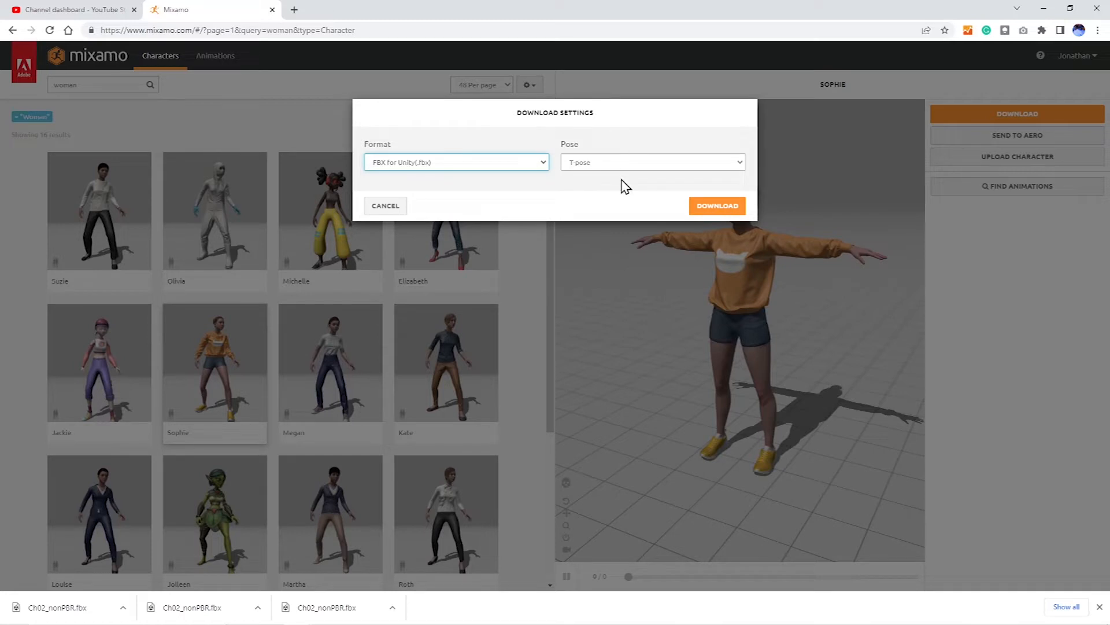
left_click(716, 205)
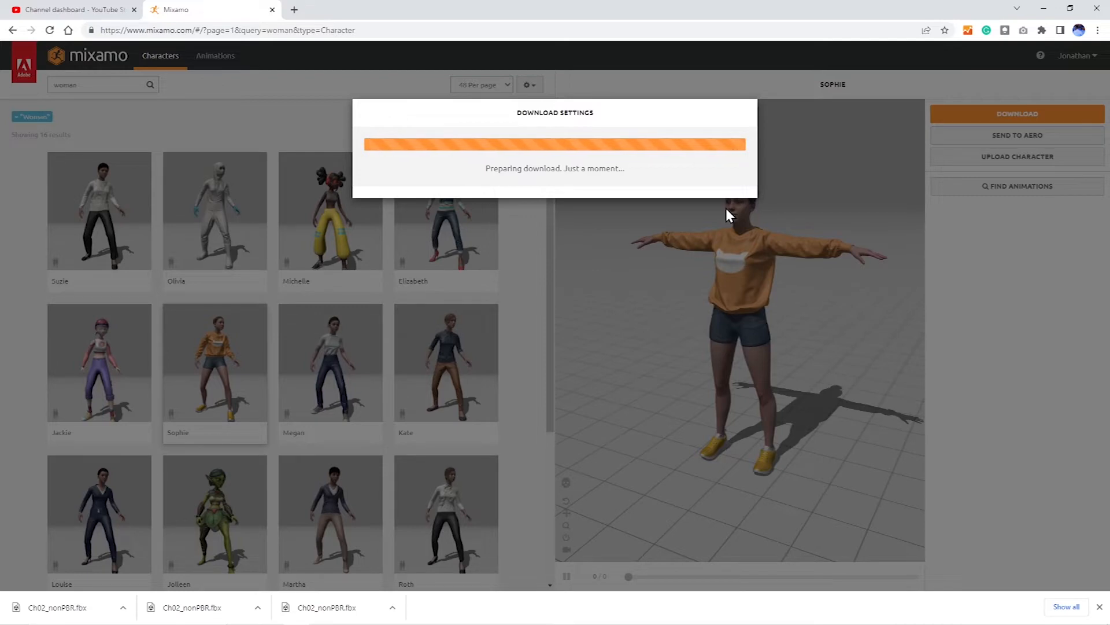
mouse_move(788, 305)
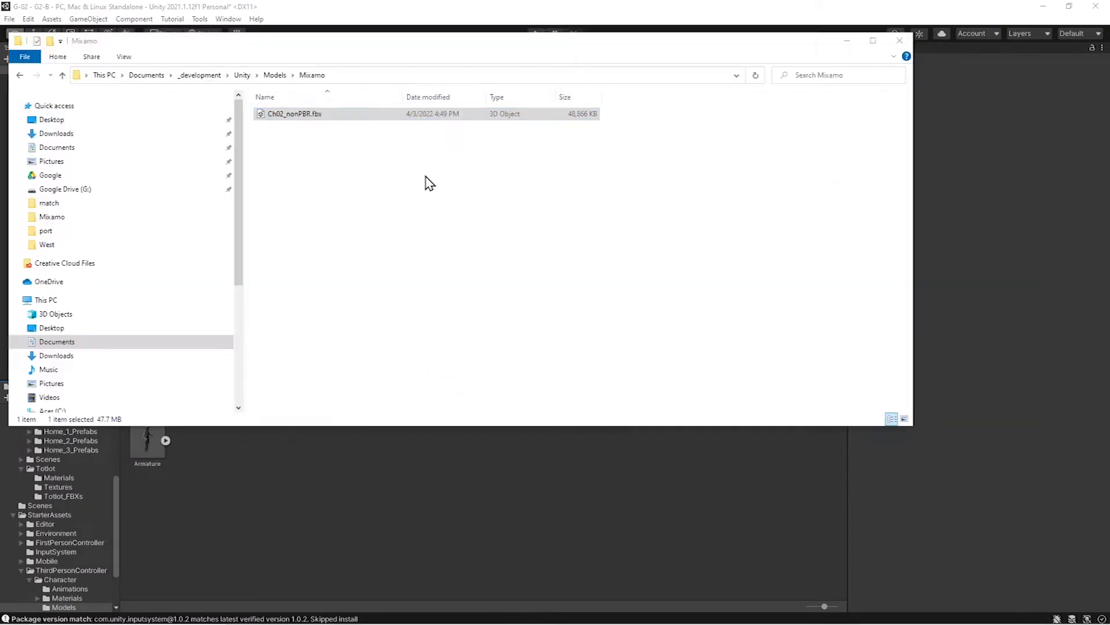
Drag the downloaded Ch02_nonPBR.fbx into the Models folder and onto the road
left_click(294, 114)
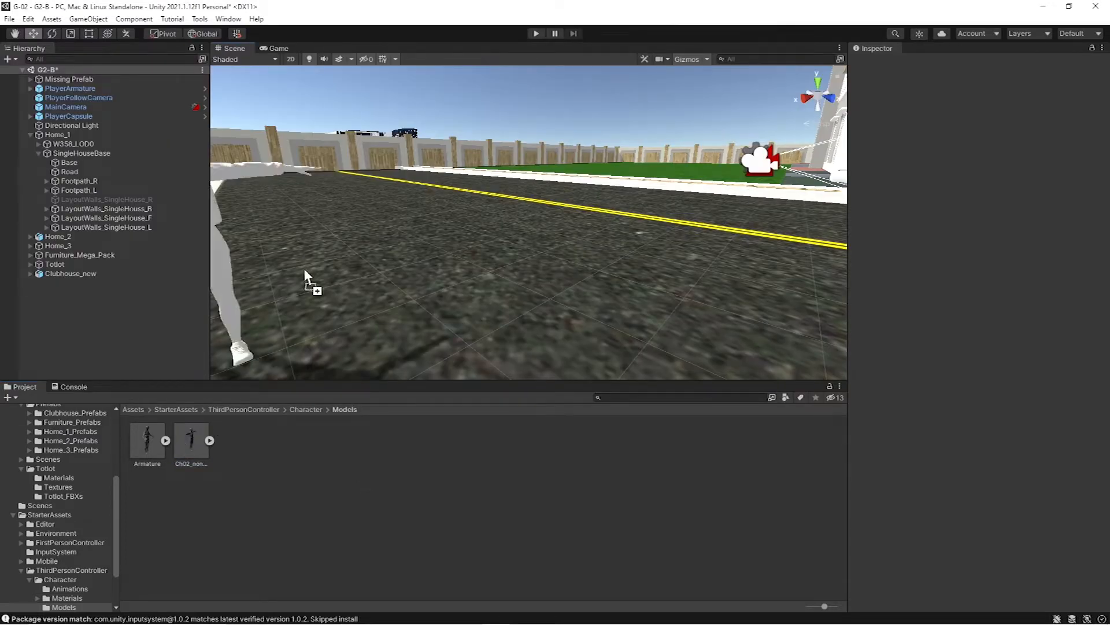
left_click_drag(191, 436, 425, 212)
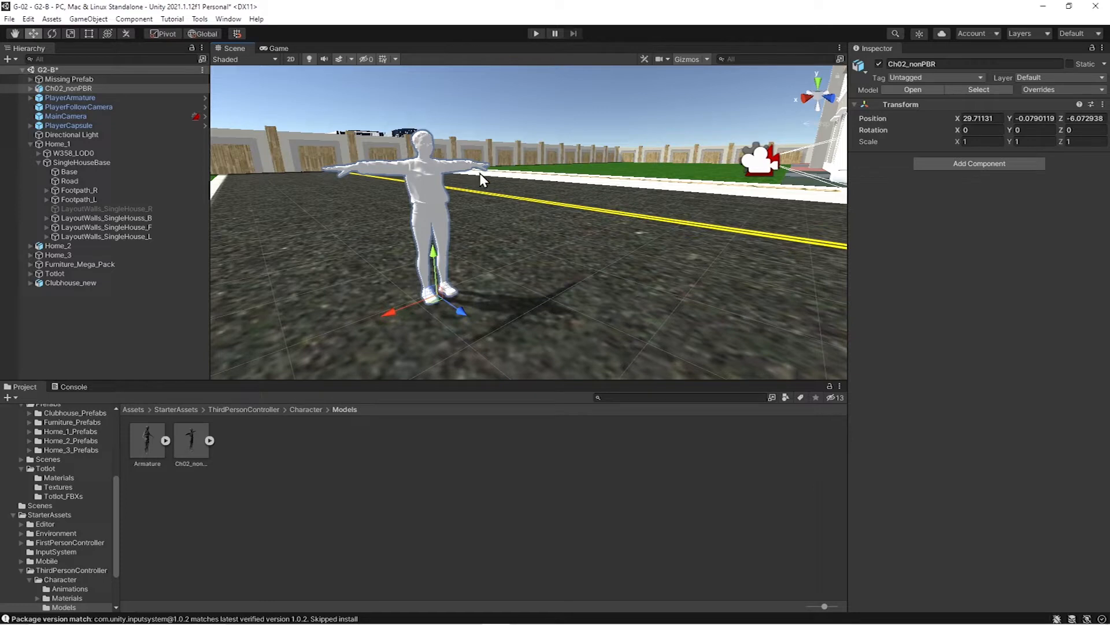
mouse_move(870, 76)
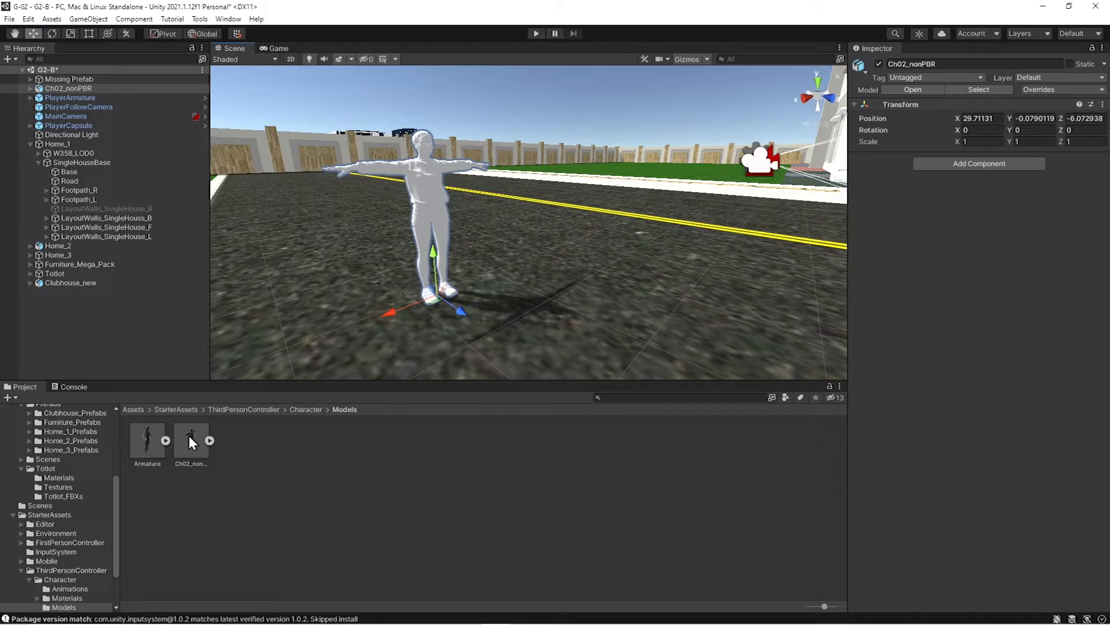
Extract the Sophie model's embedded textures via the Materials tab into the Models folder
left_click(190, 435)
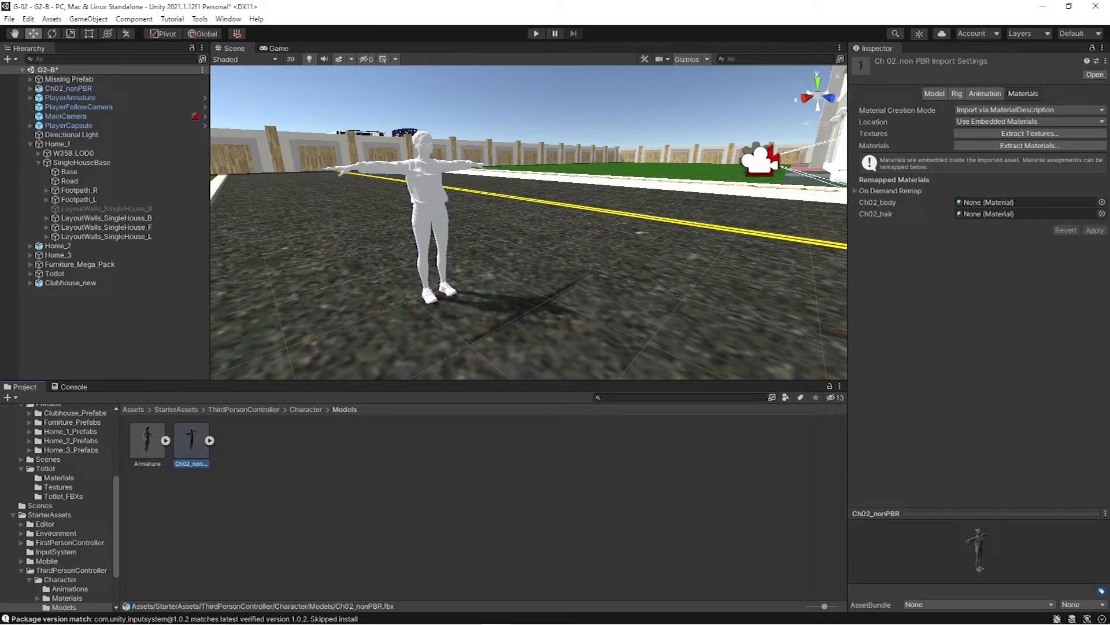
left_click(934, 92)
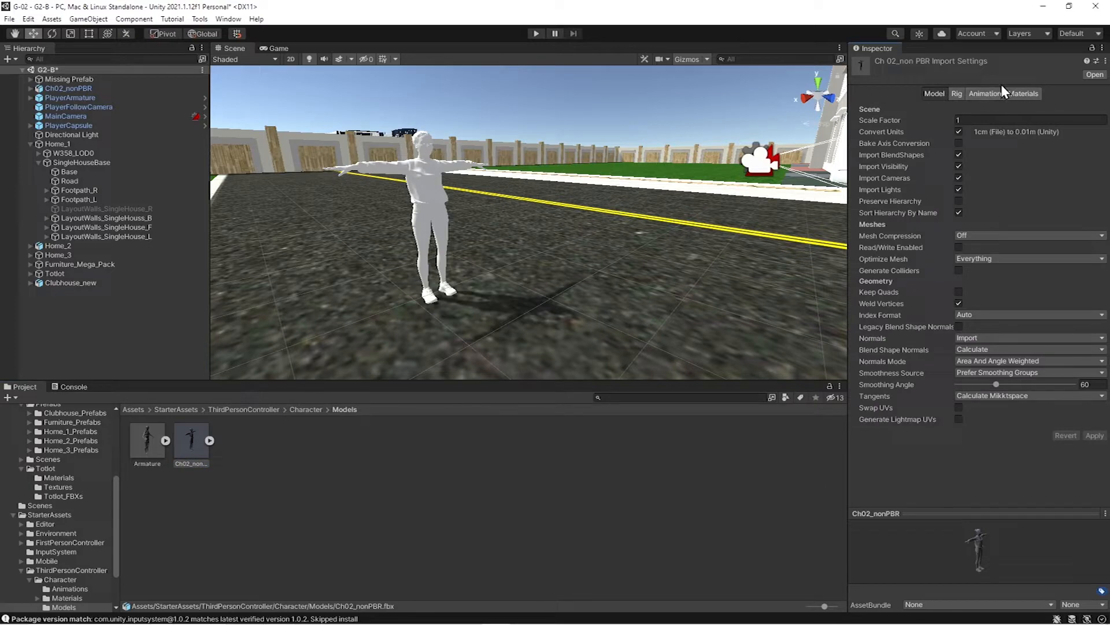
left_click(1023, 93)
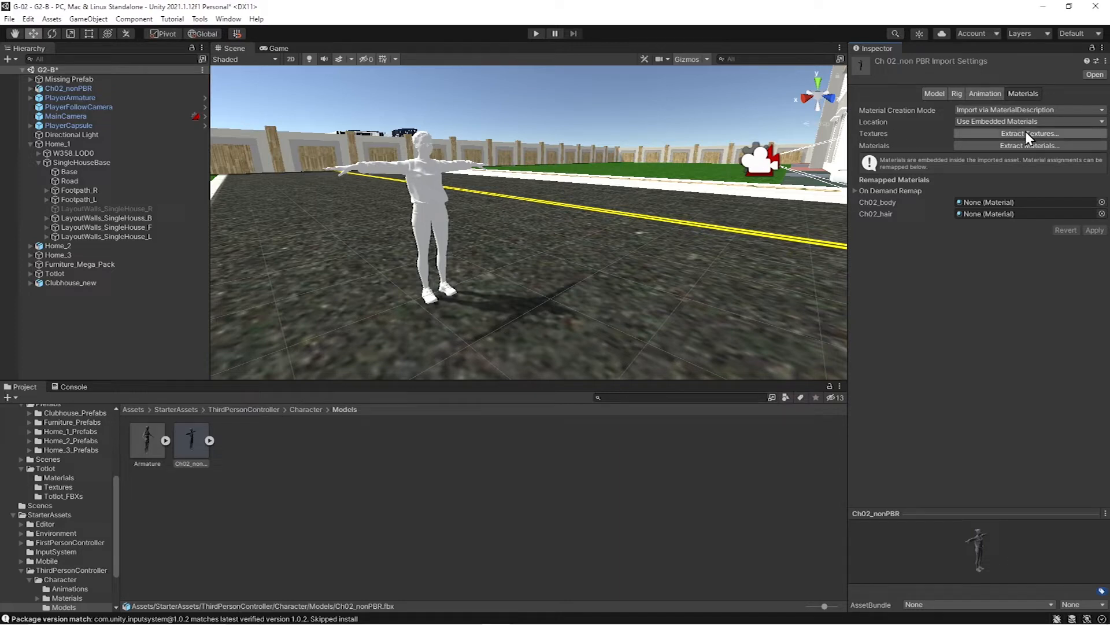
mouse_move(1028, 134)
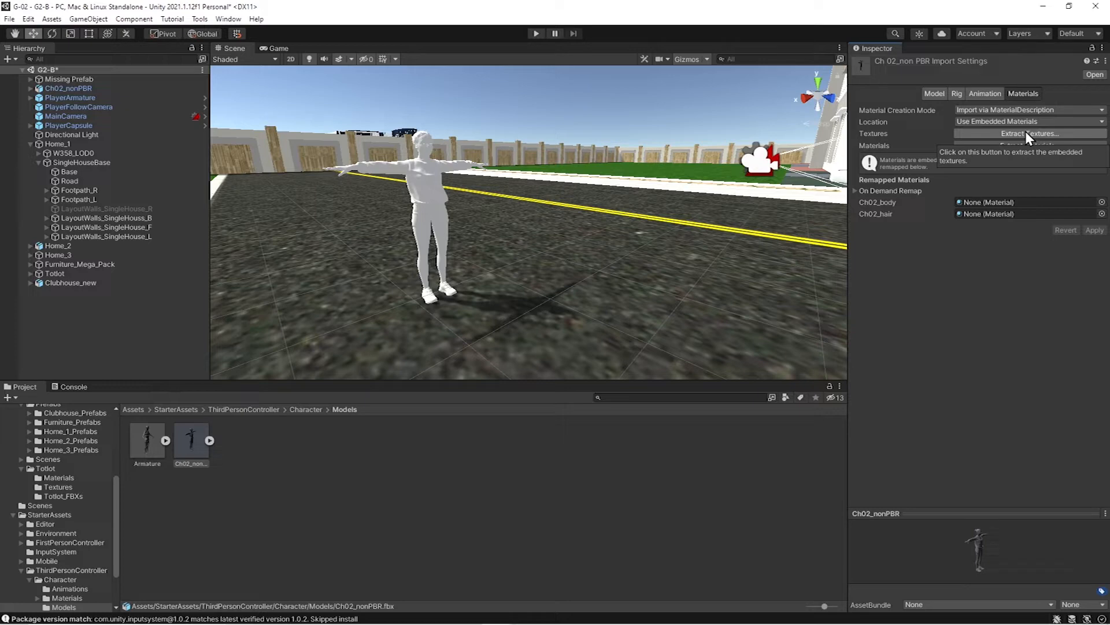
left_click(1029, 133)
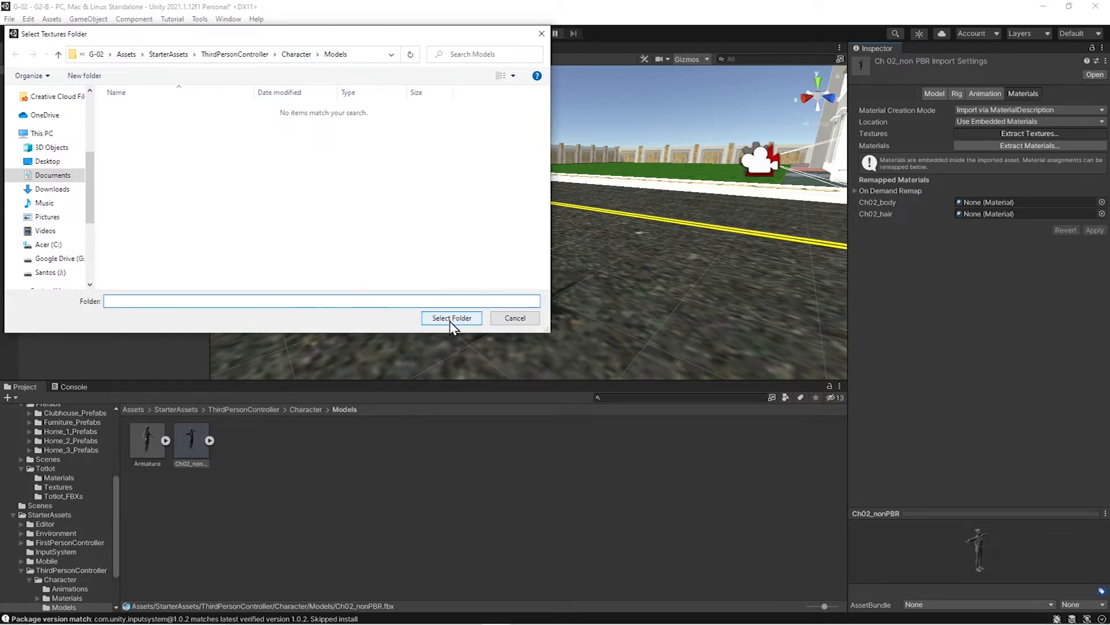
left_click(451, 317)
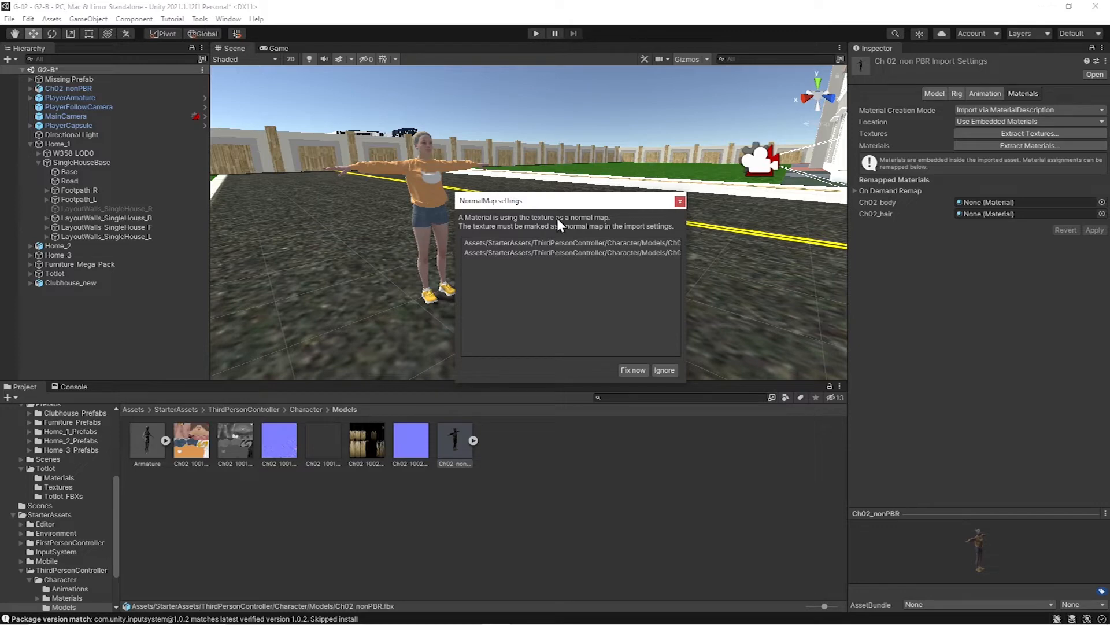
mouse_move(578, 225)
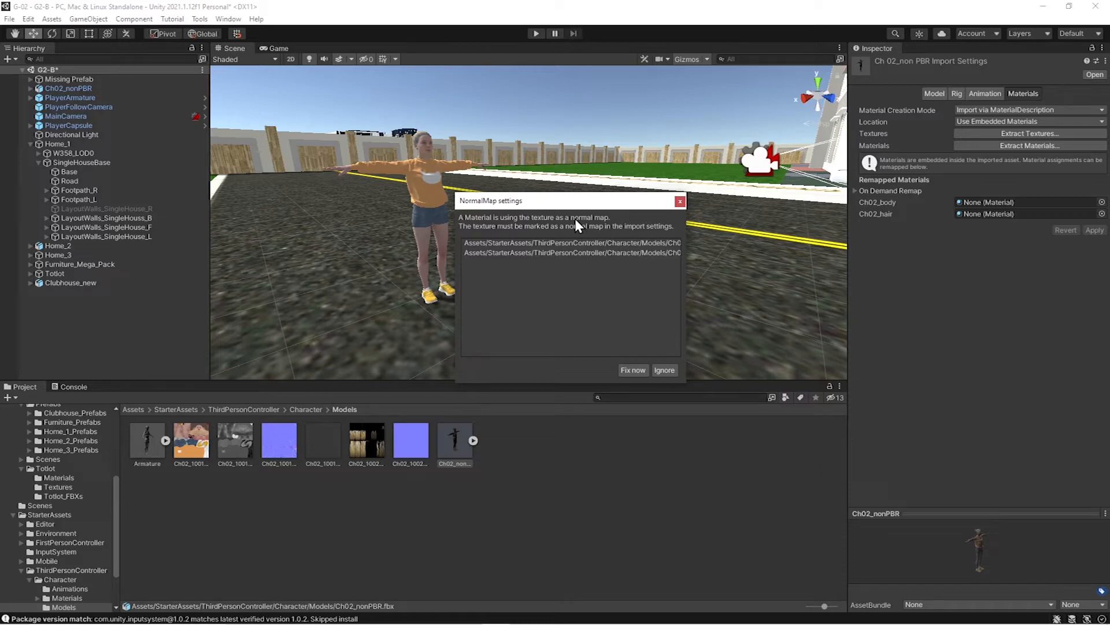
mouse_move(637, 365)
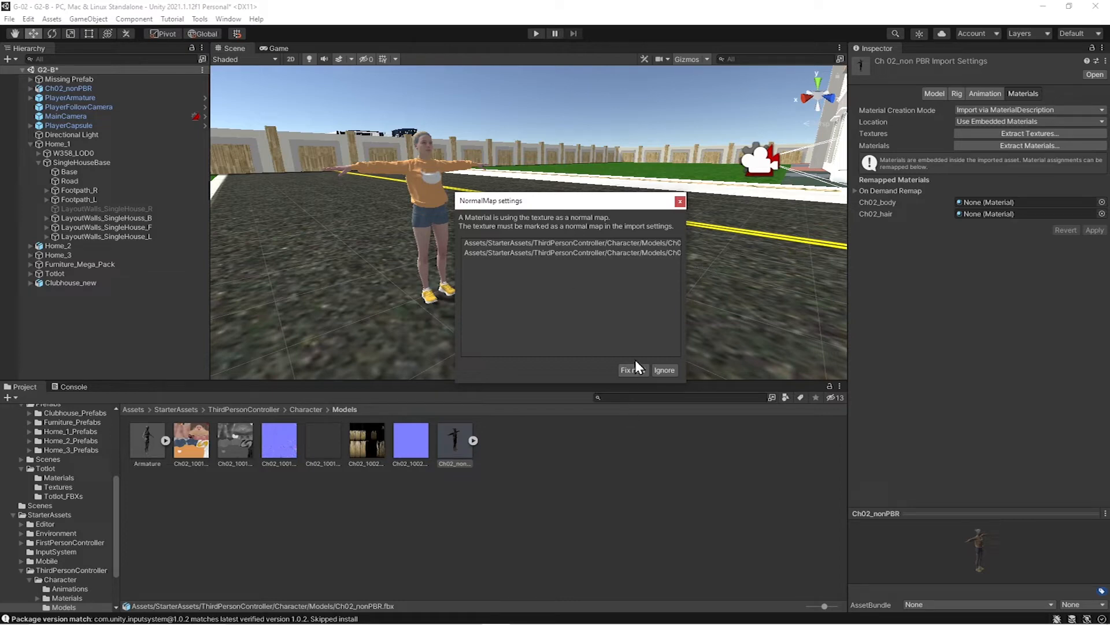
mouse_move(632, 375)
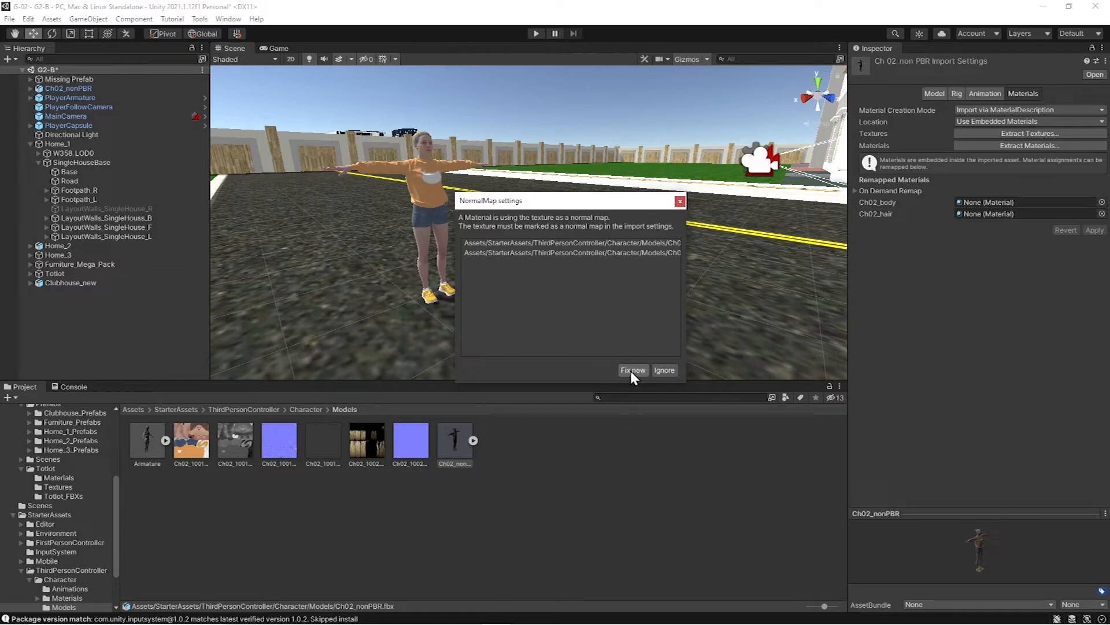
Choose Fix now in the NormalMap settings dialog
left_click(632, 370)
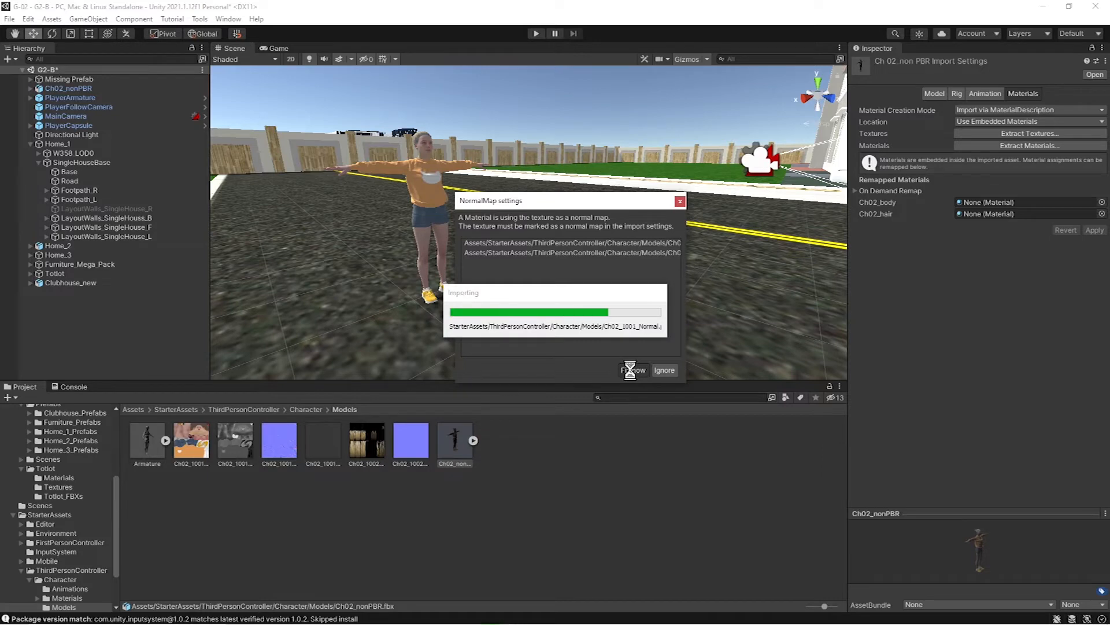
left_click(631, 370)
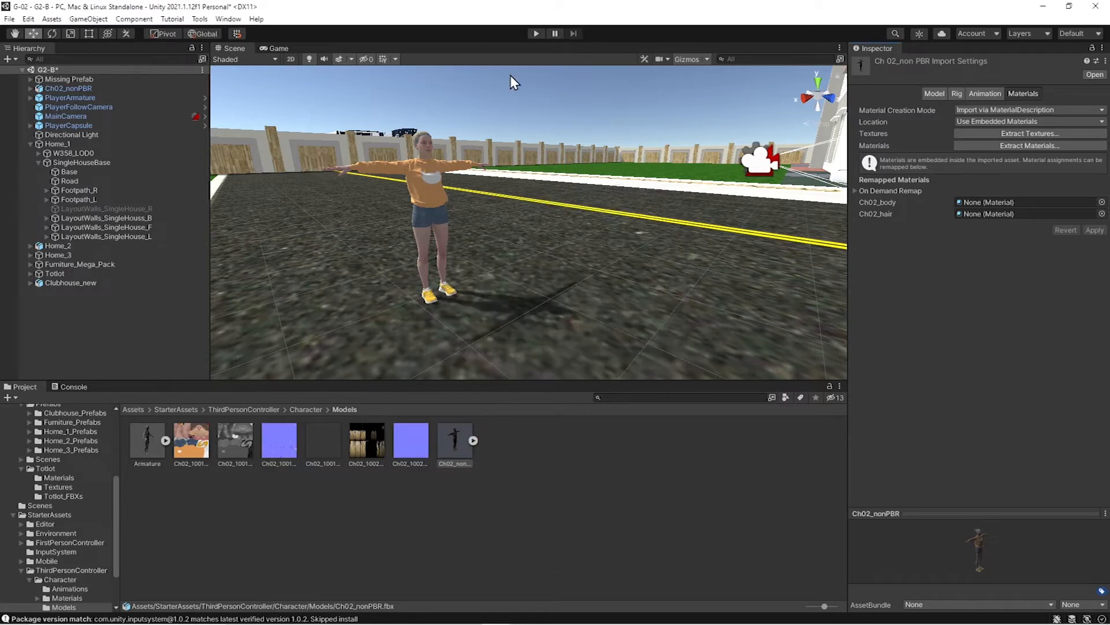
mouse_move(534, 37)
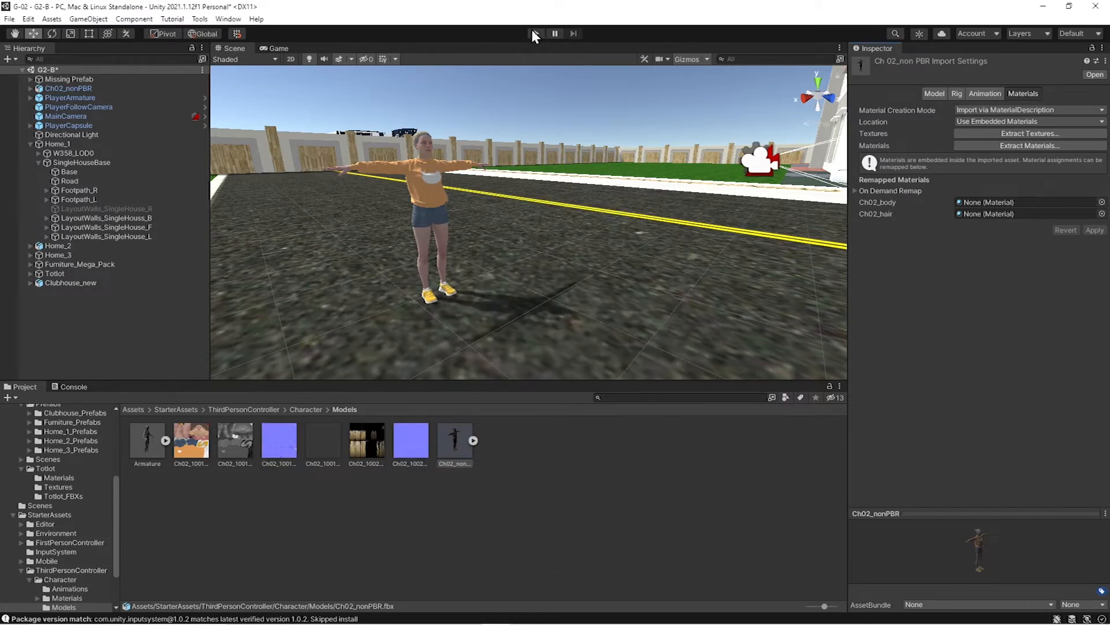